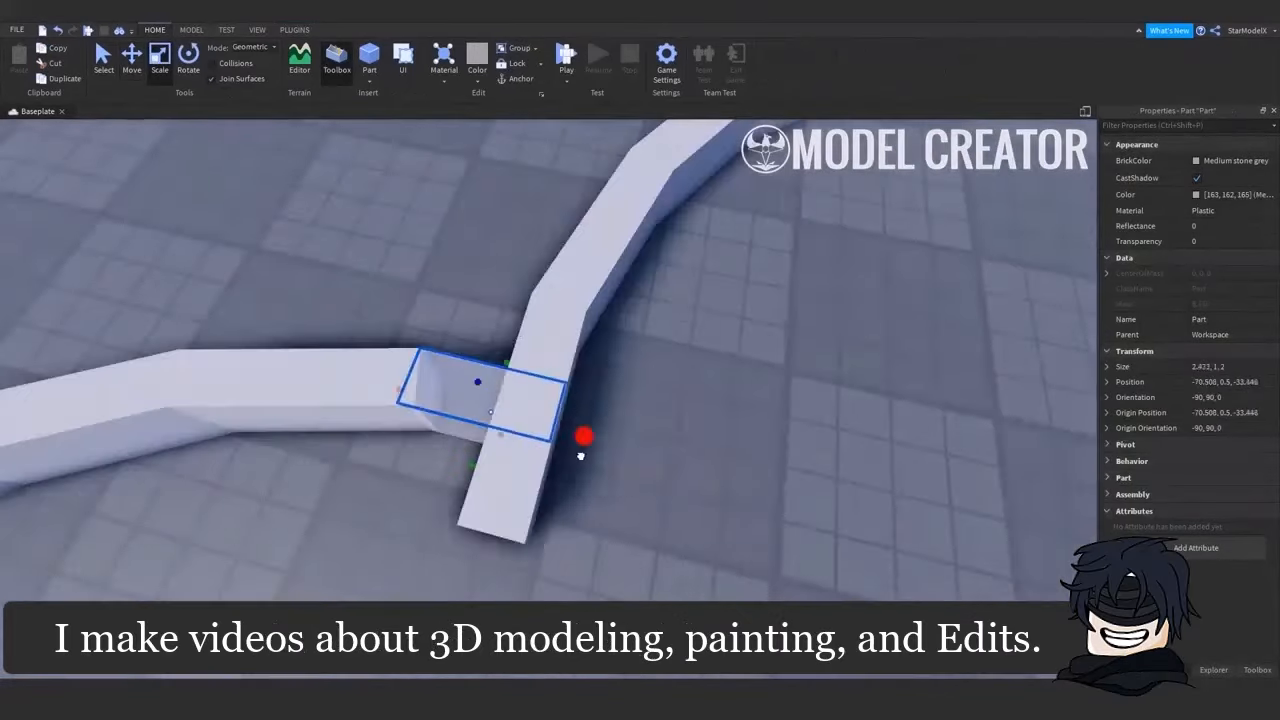
Arrange curved Brick-material wall pieces into a four-lobed clover pond ring on the baseplate.
{"action": "left_click", "coordinate": [294, 30]}
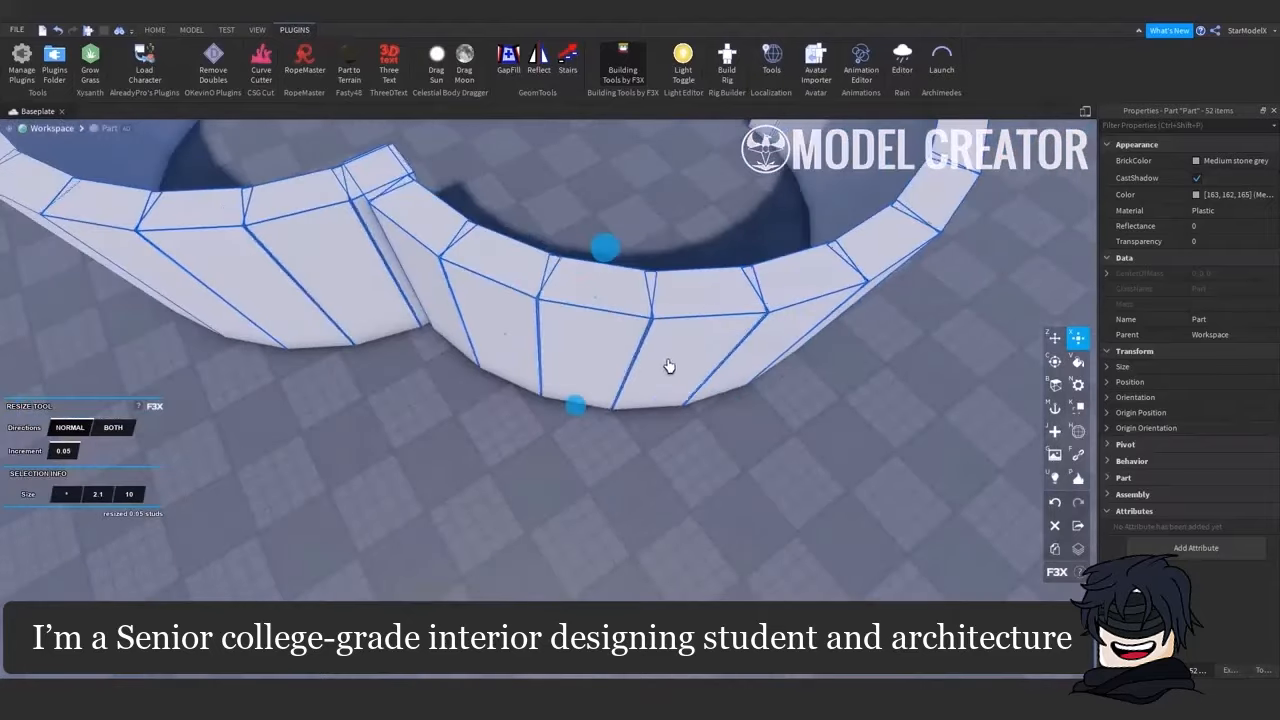
{"action": "left_click", "coordinate": [154, 30]}
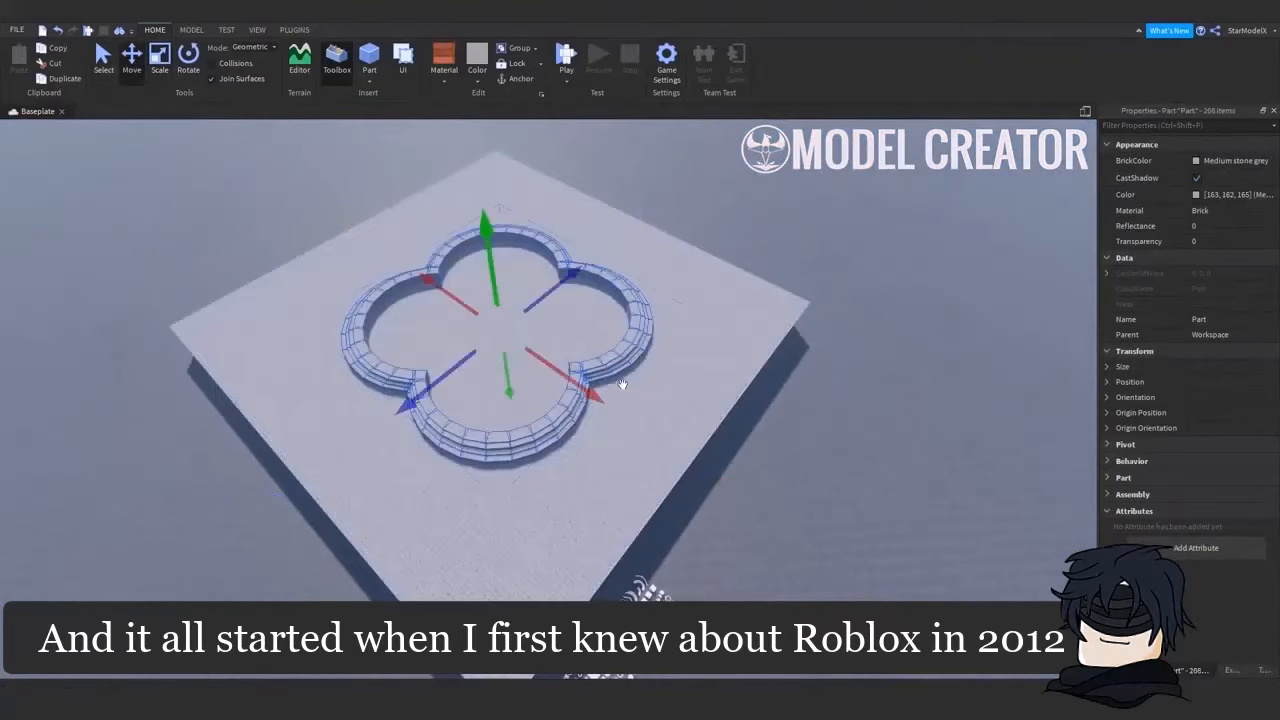
Paint water into the pond and grass around it, then add an octagonal platform with black cylinder posts.
{"action": "left_click", "coordinate": [294, 30]}
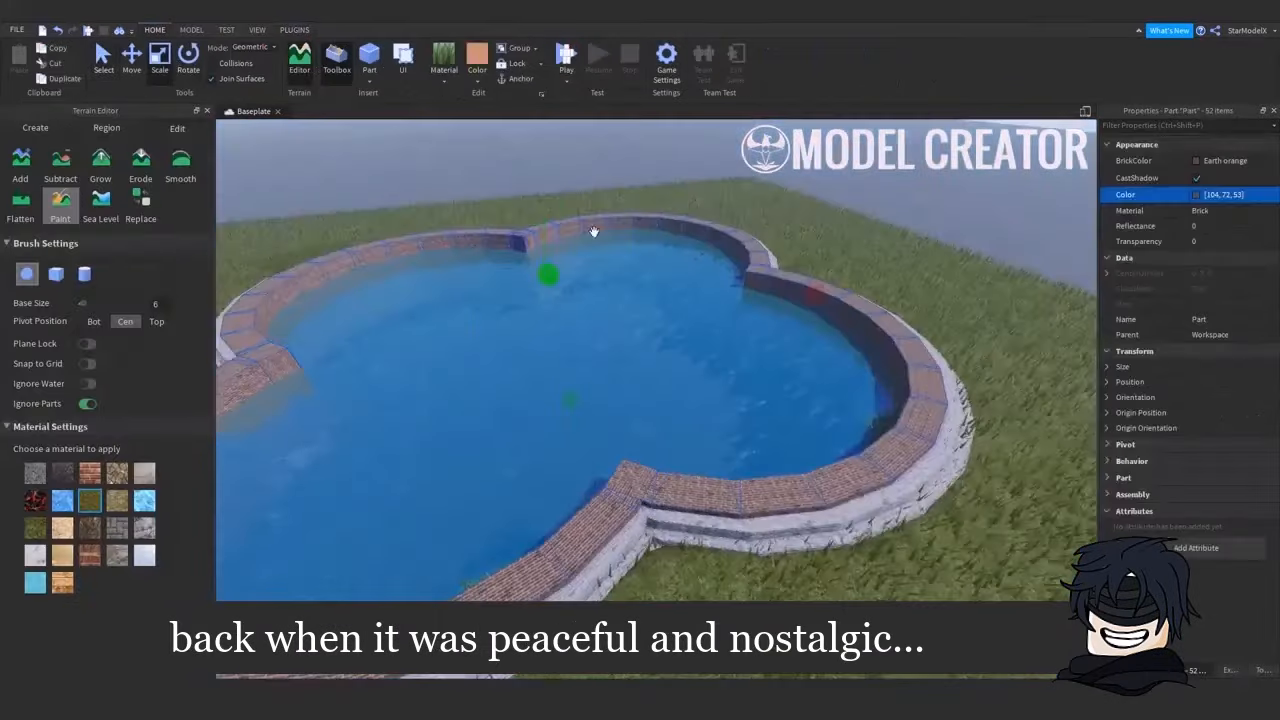
{"action": "left_click", "coordinate": [294, 30]}
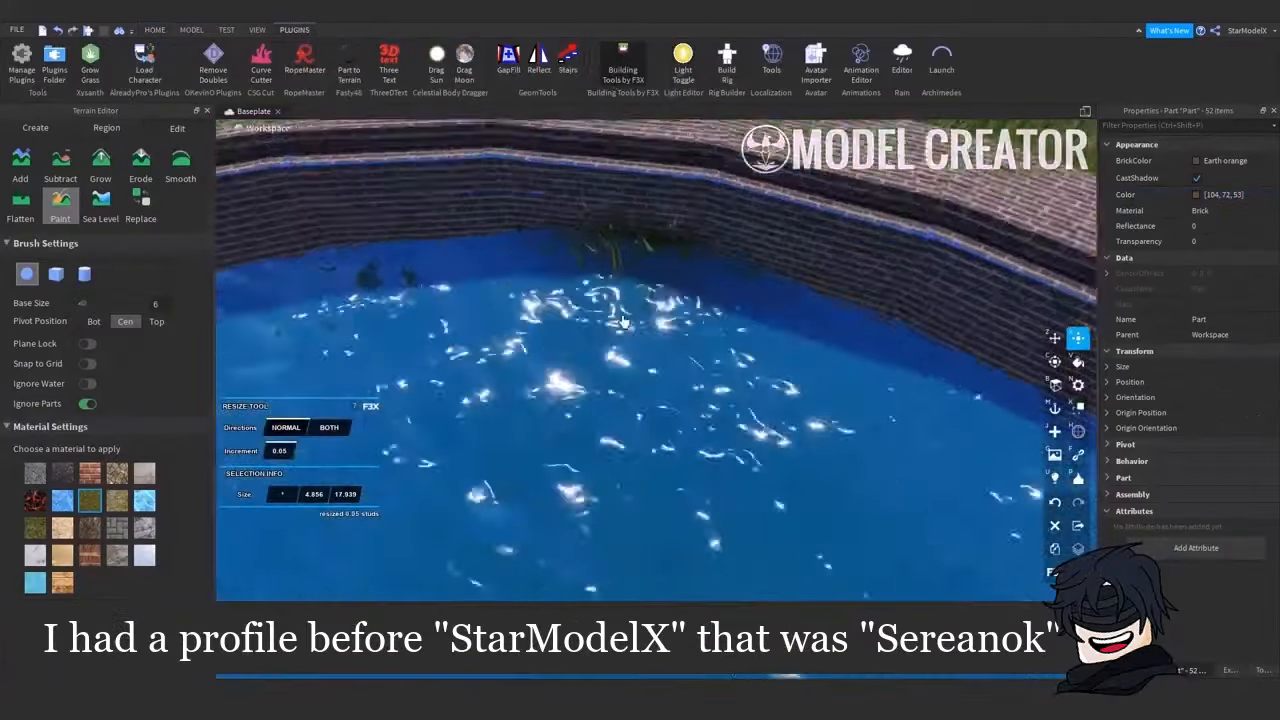
{"action": "left_click", "coordinate": [192, 30]}
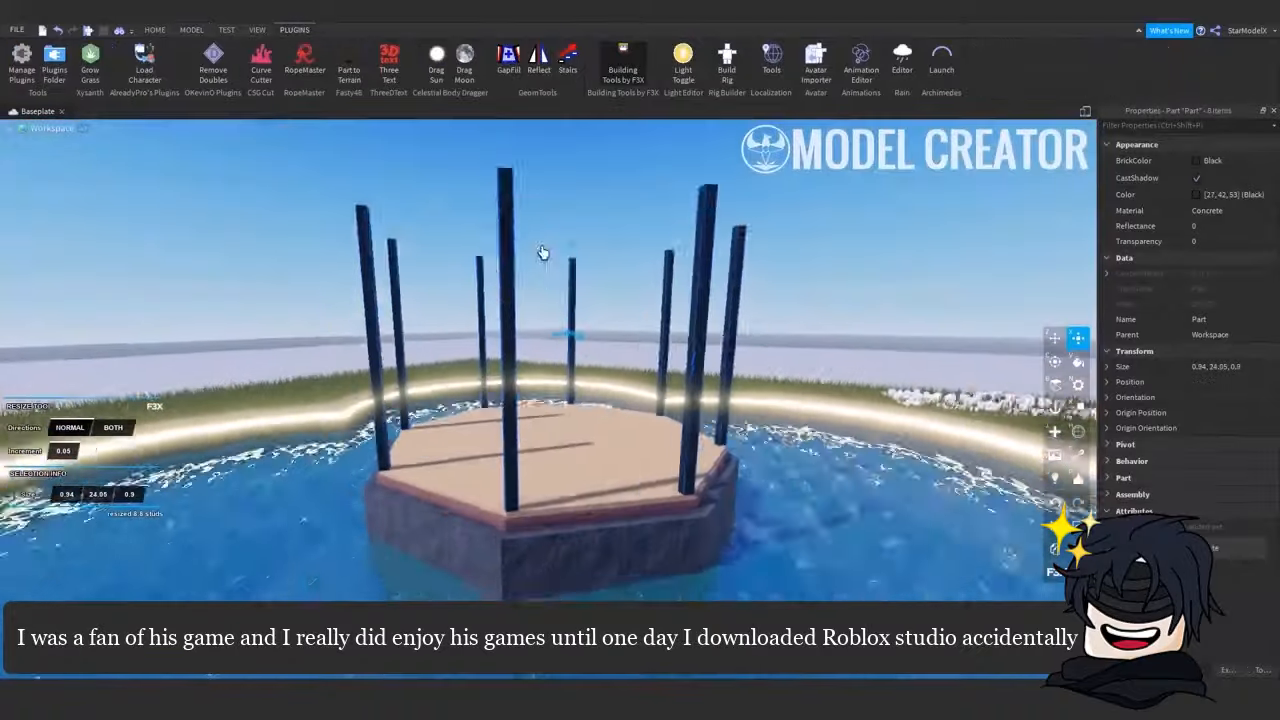
Add a dark roof and black railings between the posts to form a gazebo on the platform.
{"action": "left_click", "coordinate": [190, 30]}
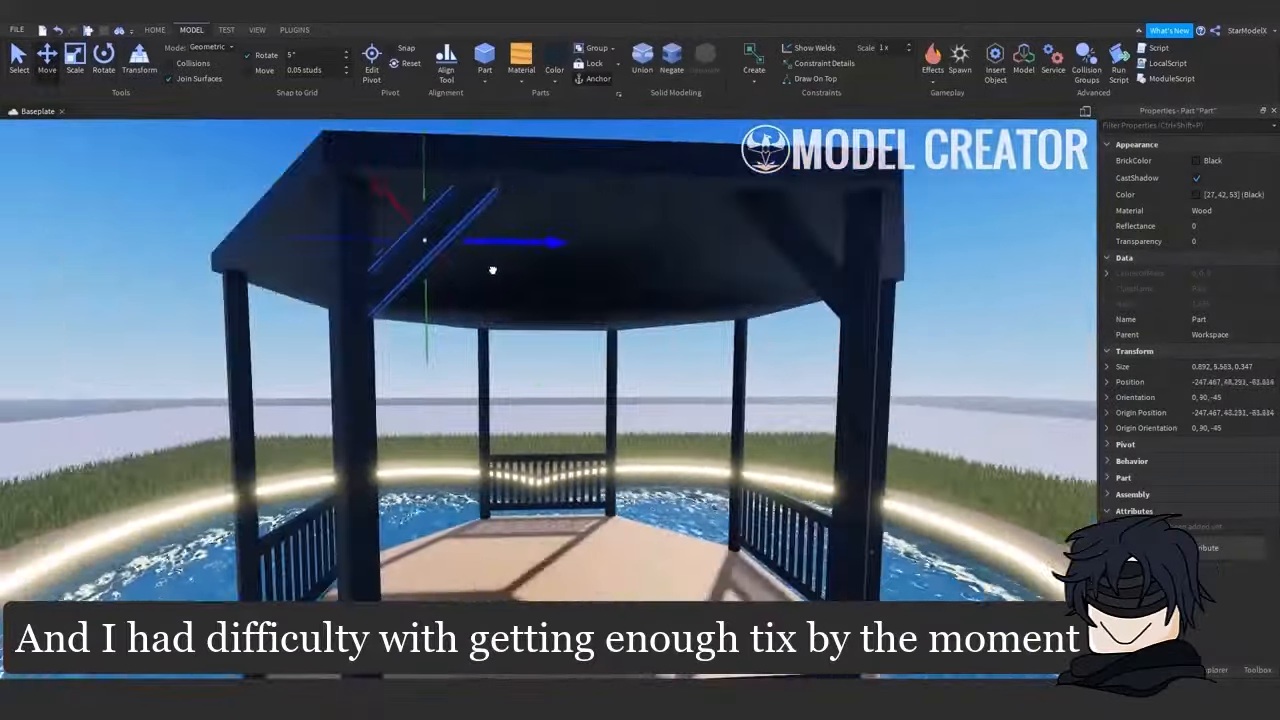
{"action": "left_click", "coordinate": [294, 30]}
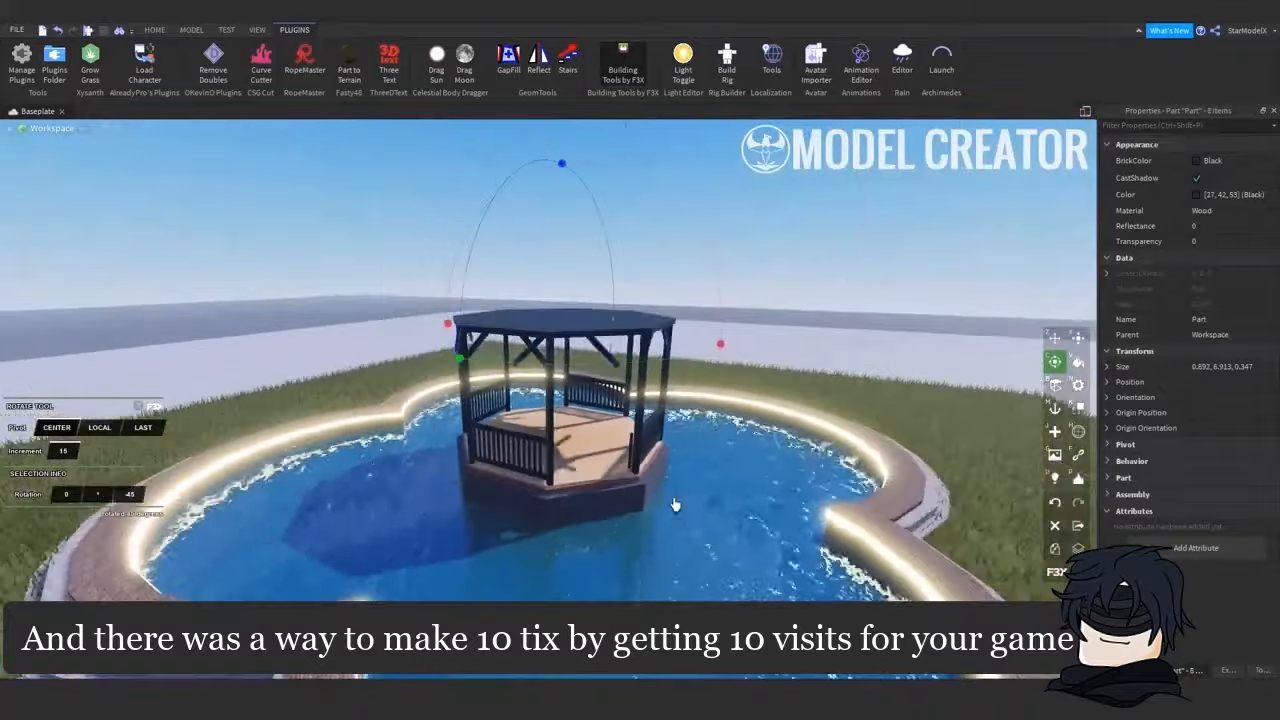
{"action": "left_click", "coordinate": [192, 30]}
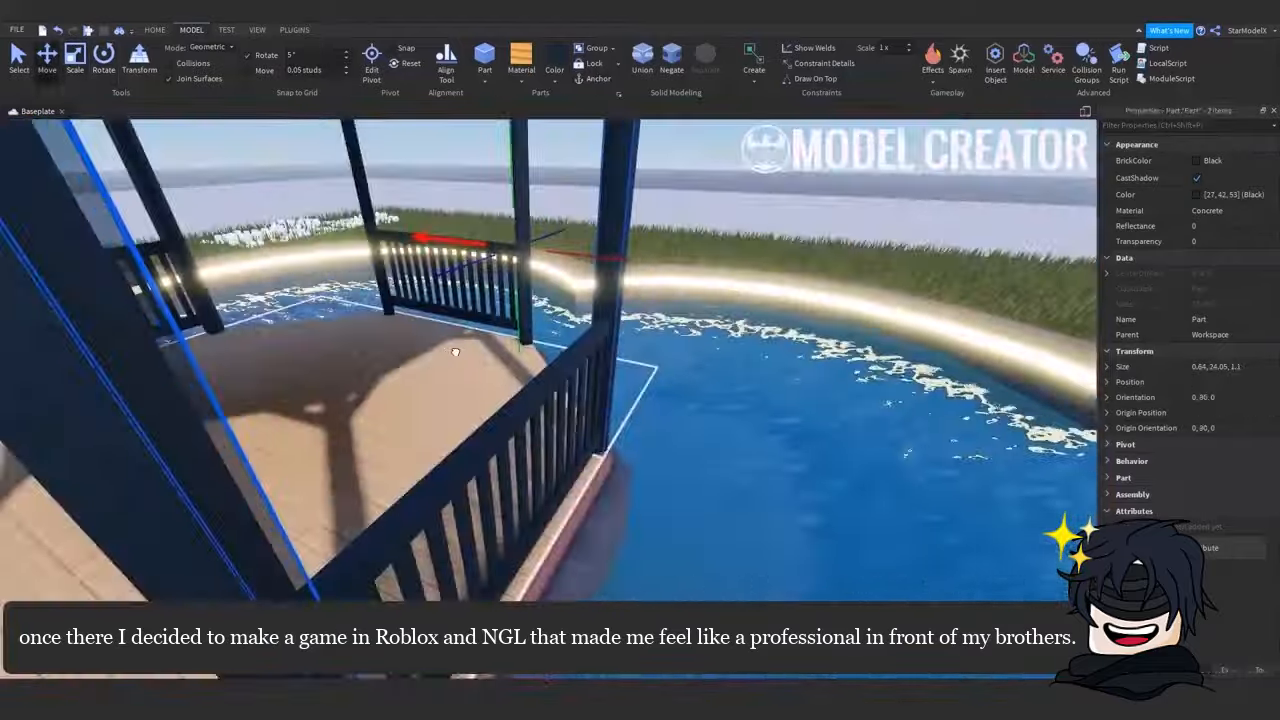
Build a hollow WoodPlanks octagonal crown and ridge strips at the peak of the gazebo roof.
{"action": "left_click", "coordinate": [294, 30]}
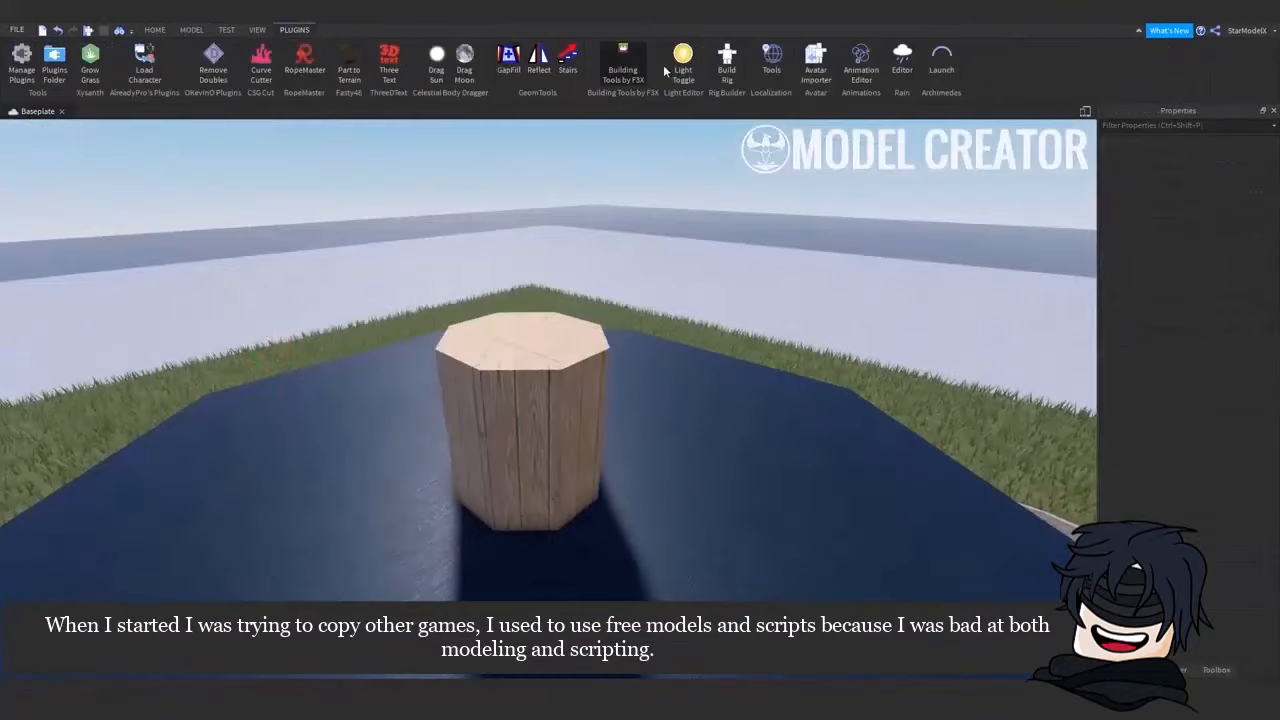
{"action": "left_click", "coordinate": [192, 30]}
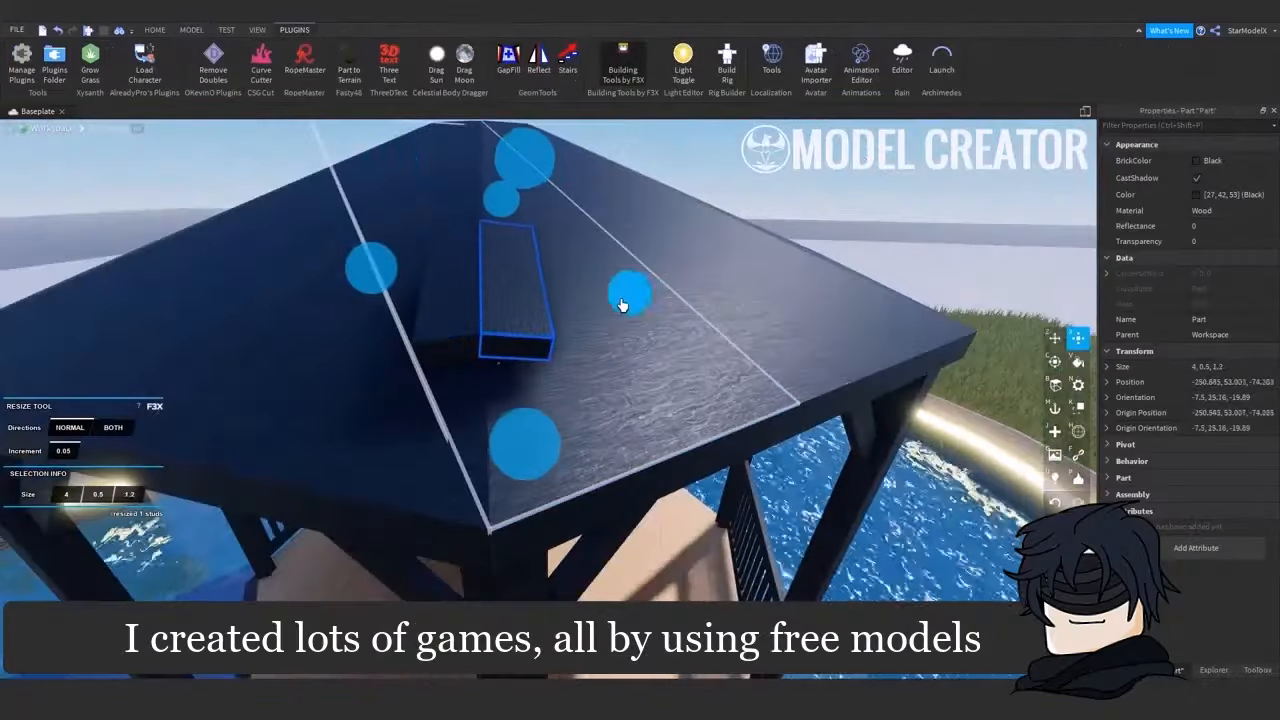
{"action": "left_click", "coordinate": [192, 30]}
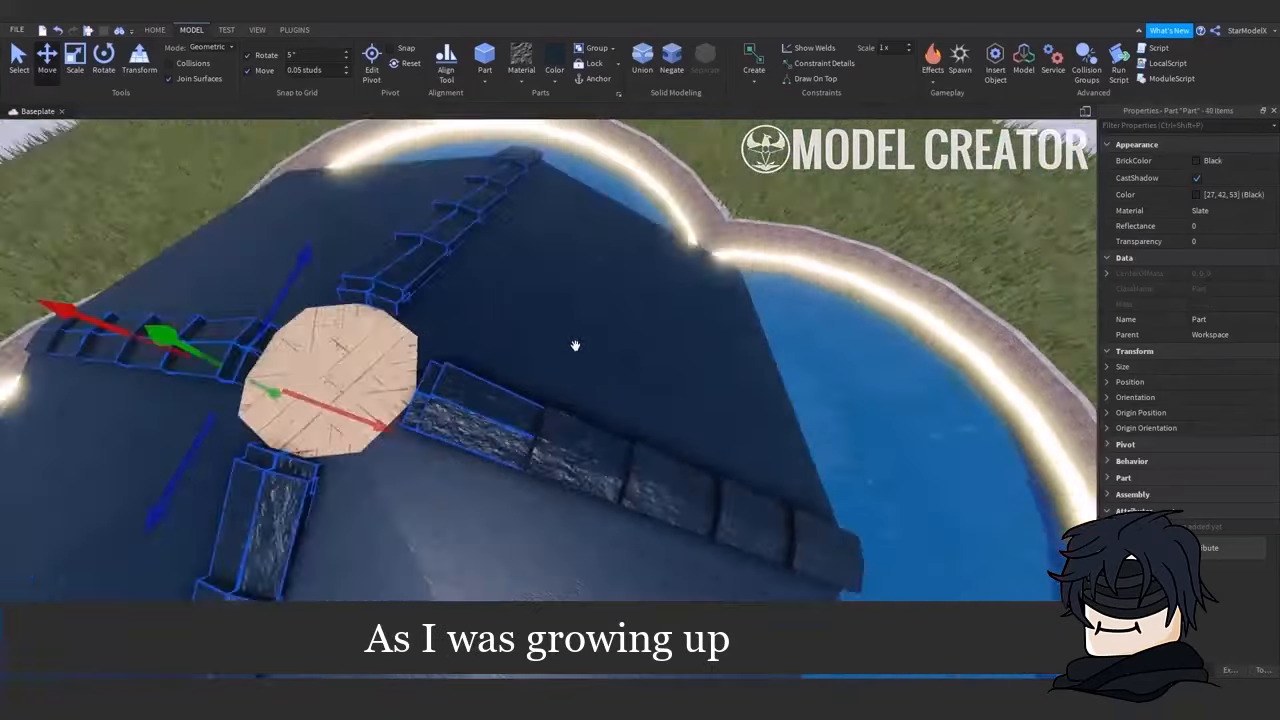
{"action": "left_click", "coordinate": [294, 30]}
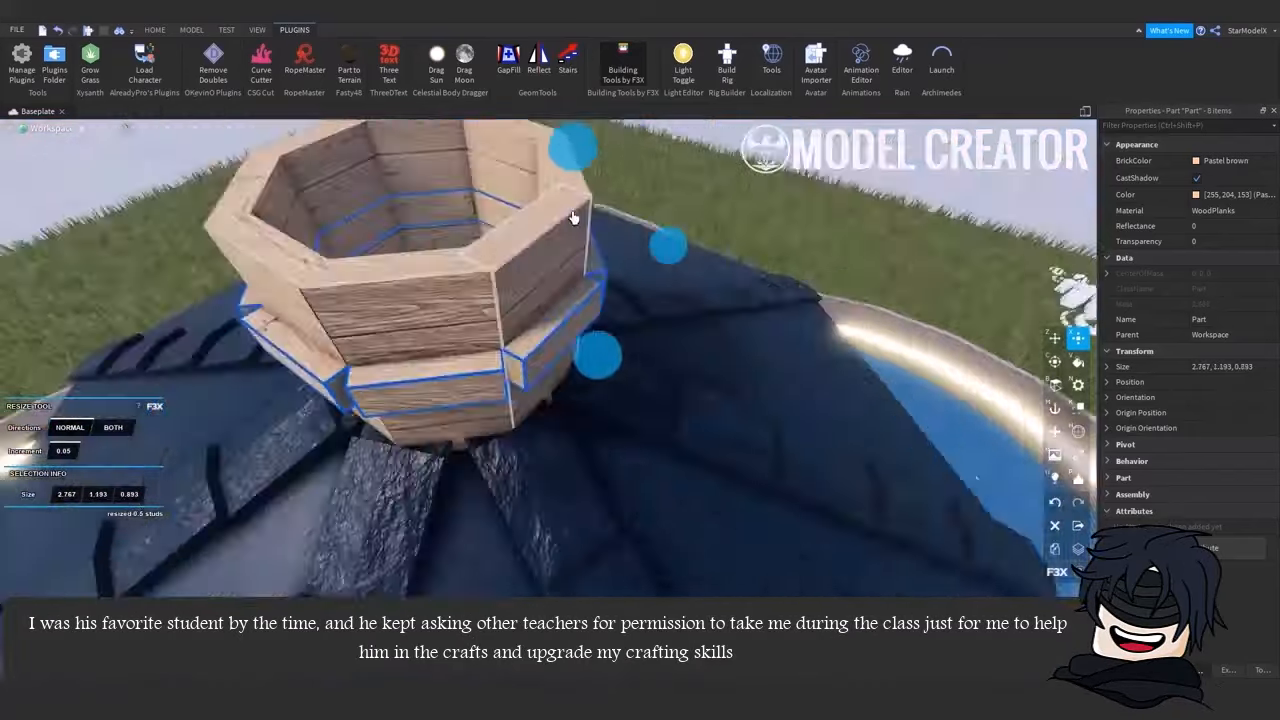
Position the arched wooden bridge so it spans the pond from the edge to the gazebo.
{"action": "left_click", "coordinate": [192, 30]}
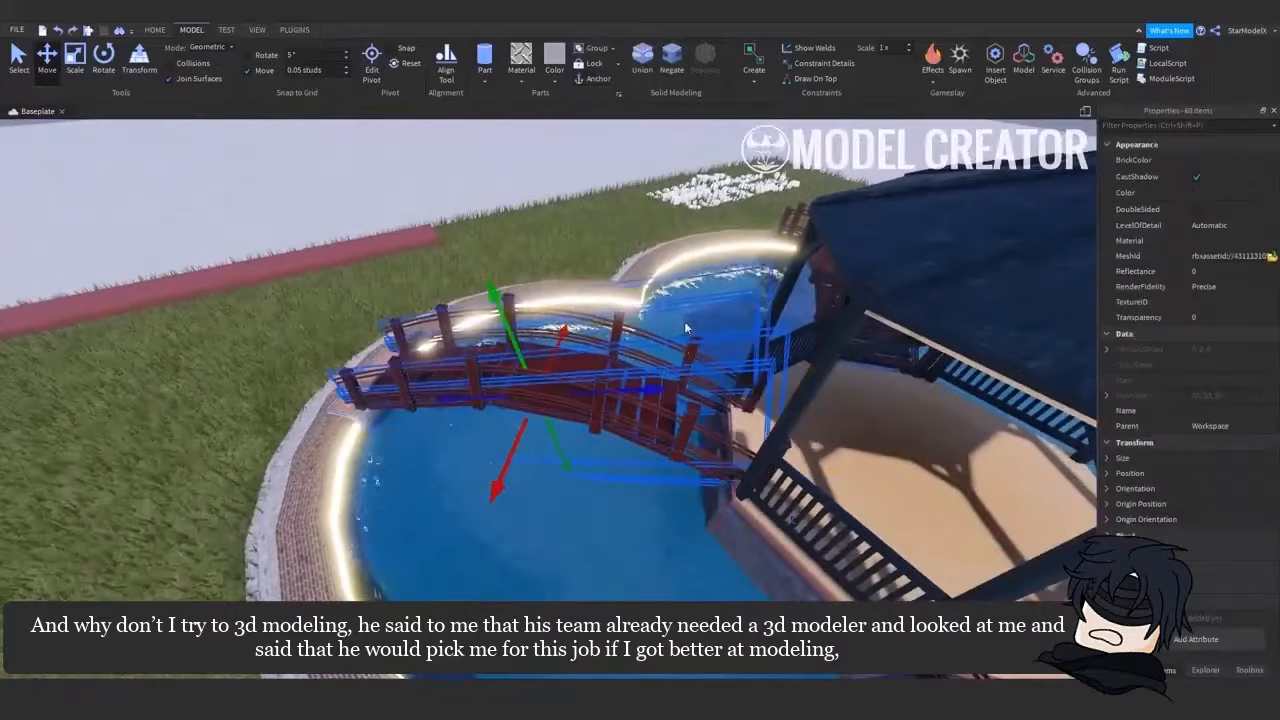
Stand a dark Metal cylinder lamp post base among the tall grass by the pond.
{"action": "left_click", "coordinate": [154, 30]}
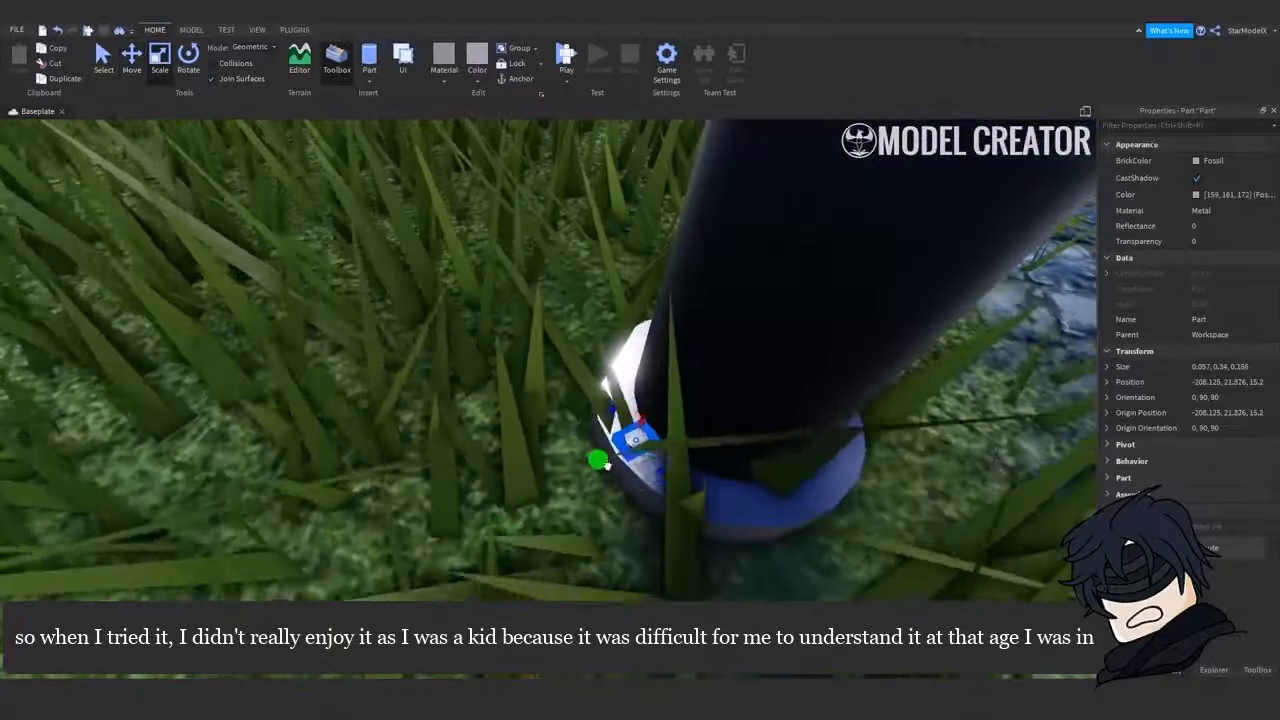
Assemble the scaled lamp post and hanging lantern meshes into one grouped black street lamp.
{"action": "left_click", "coordinate": [192, 30]}
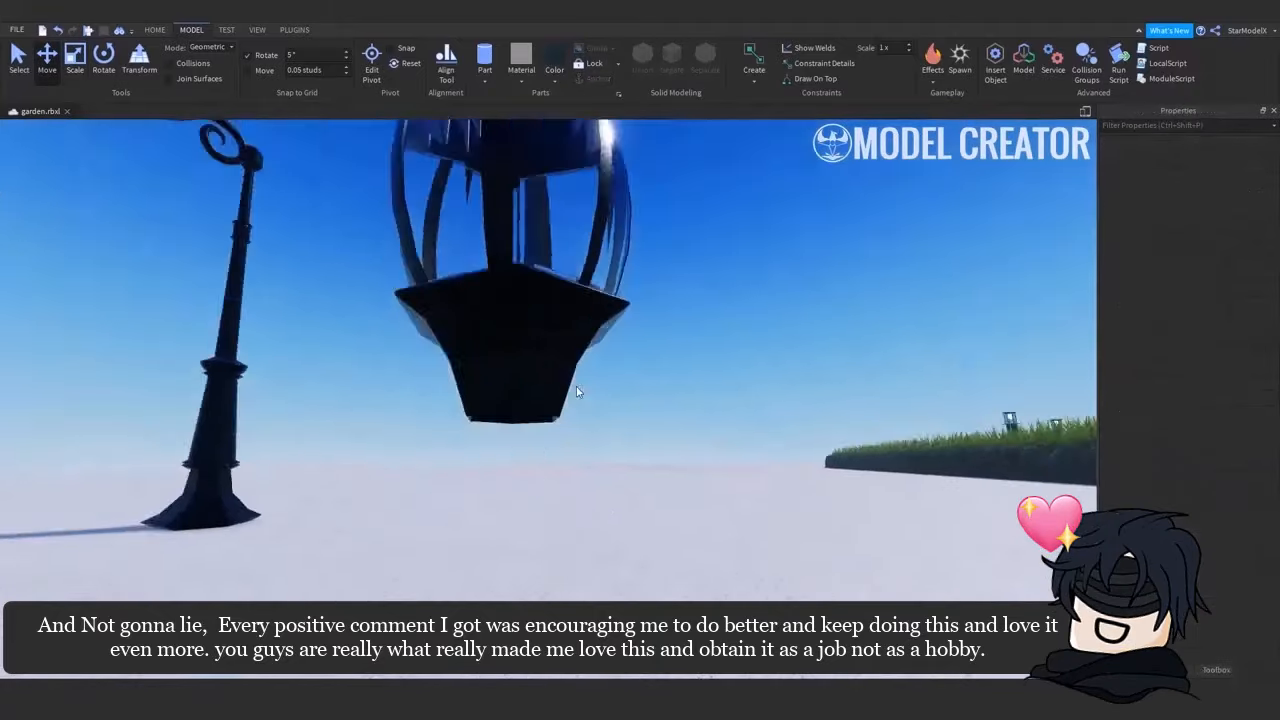
Give the lantern bulb Neon material and Transparency 0.55 so it glows and is partly see-through.
{"action": "left_click", "coordinate": [510, 380]}
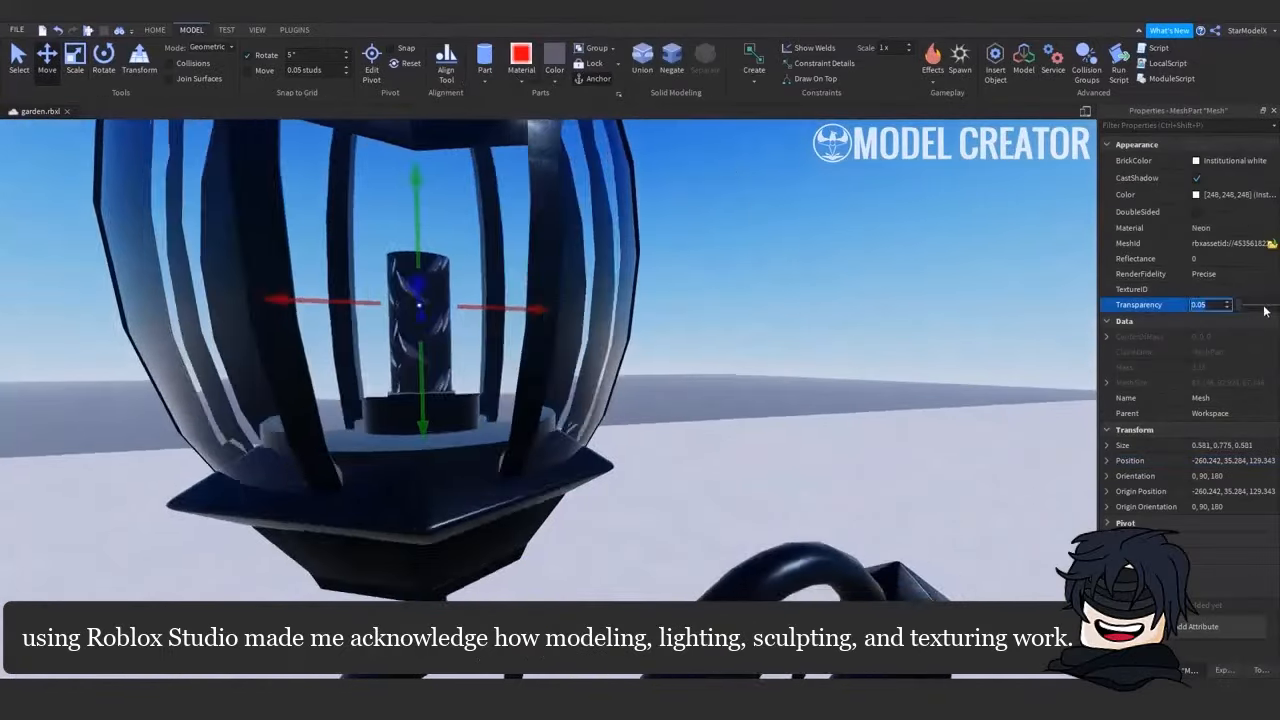
{"action": "type", "text": "0.55"}
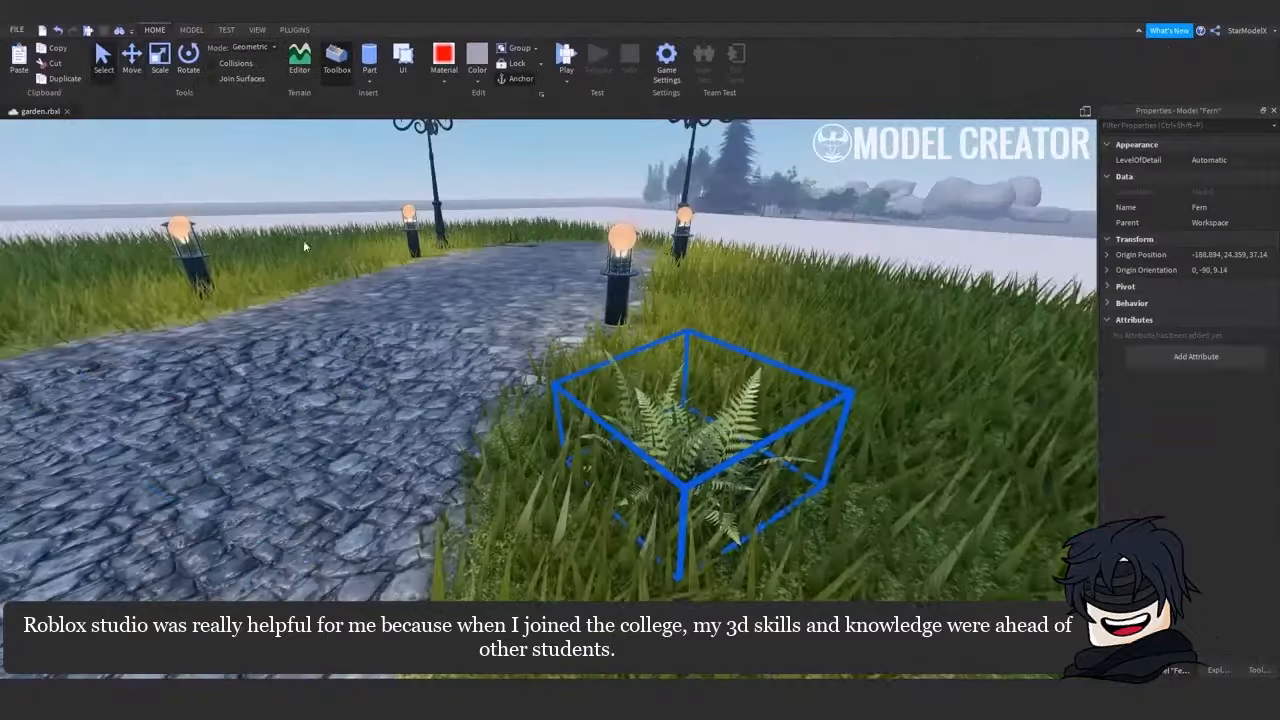
Duplicate the lamp along the cobblestone path and place Toolbox ferns in the nearby grass.
{"action": "left_click", "coordinate": [192, 30]}
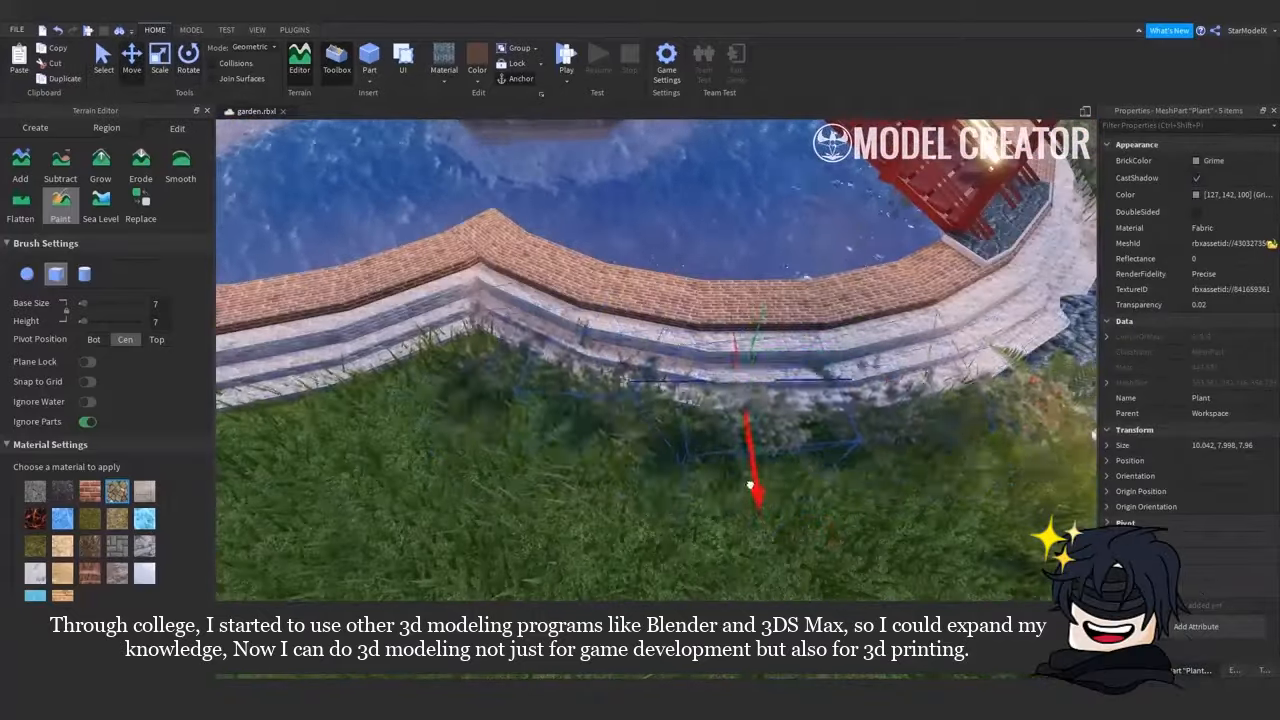
Brush Grass terrain material along the pond border up to its brick rim.
{"action": "left_click", "coordinate": [294, 30]}
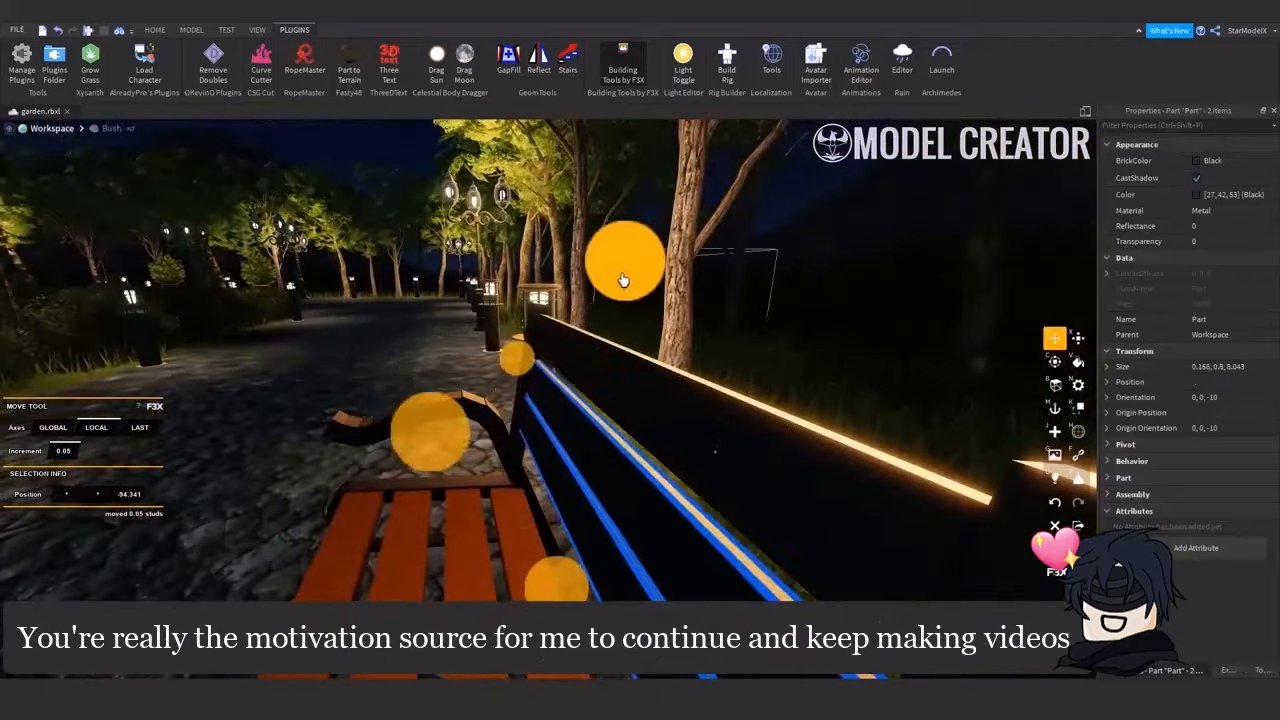
Switch from Roblox Studio to Blender to edit the curved grid mesh over the reference image.
{"action": "left_click", "coordinate": [192, 30]}
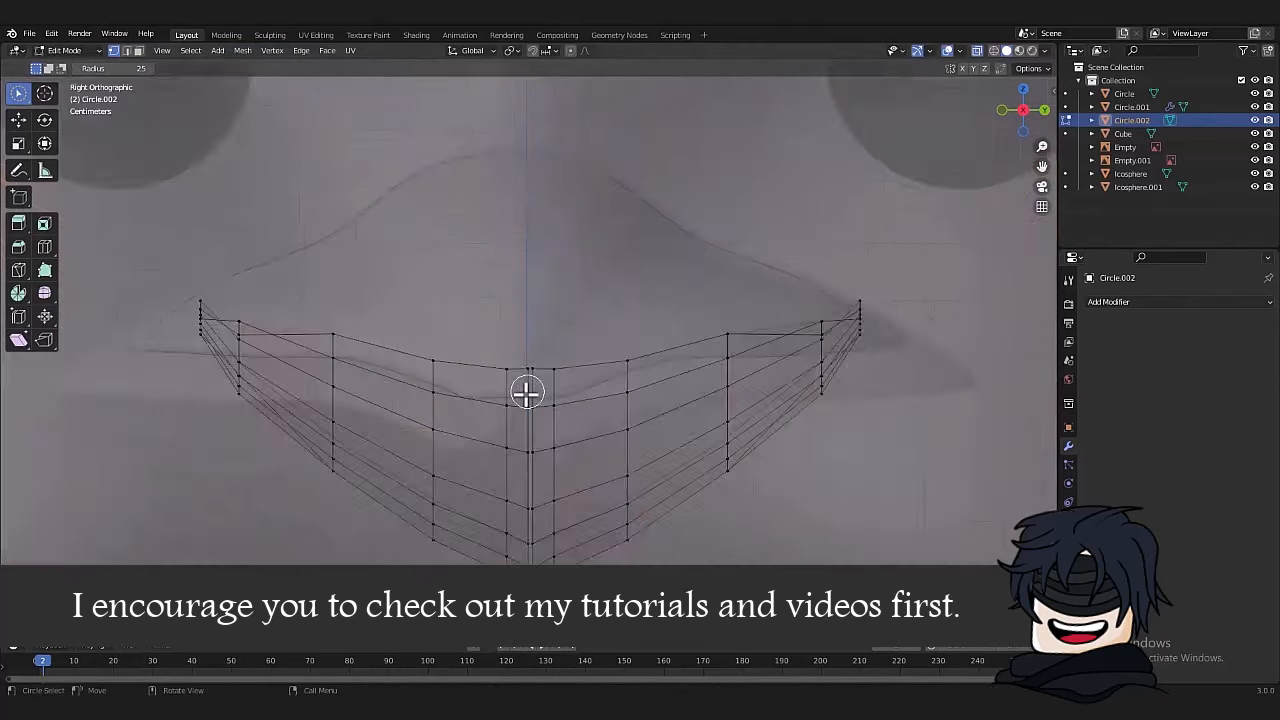
Bring up the Vertex menu in the 3D viewport header while in Edit Mode.
{"action": "left_click", "coordinate": [272, 50]}
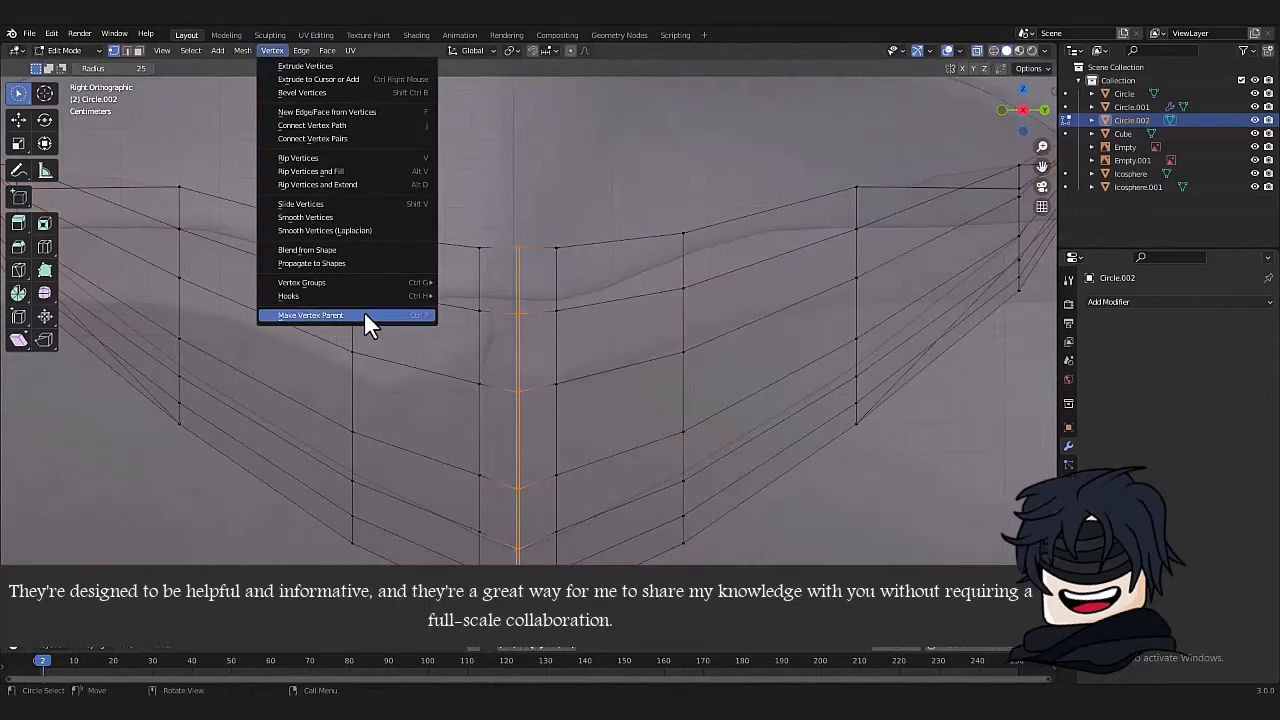